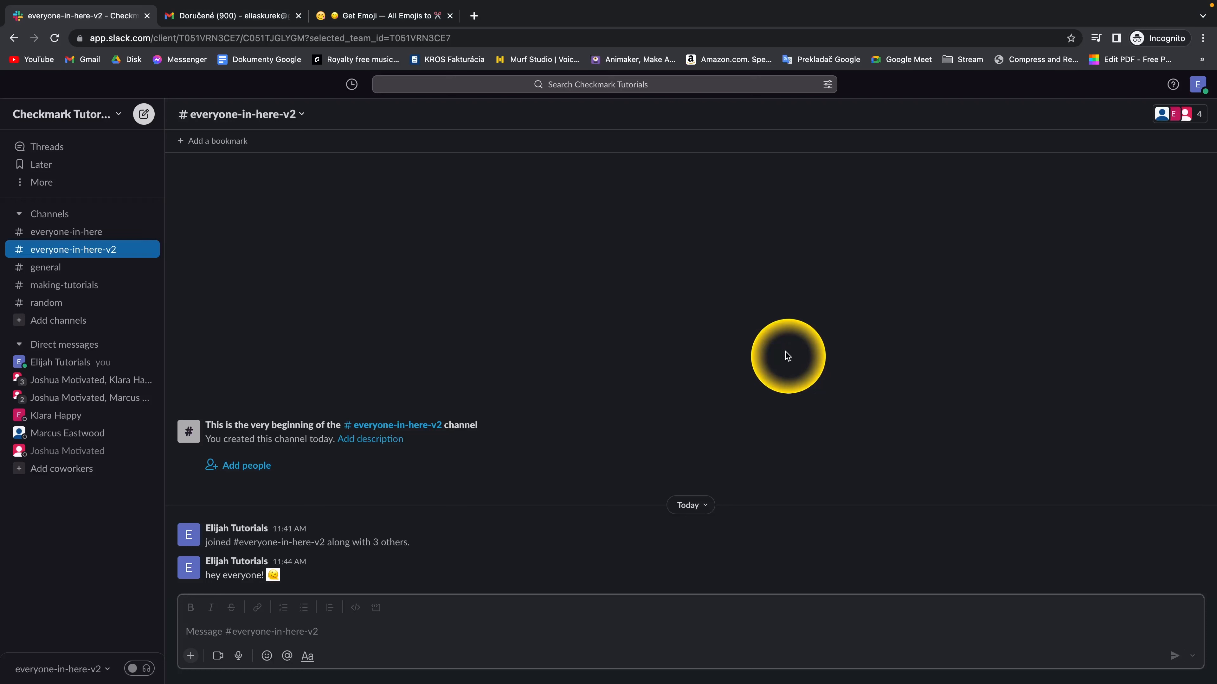
mouse_move(562, 569)
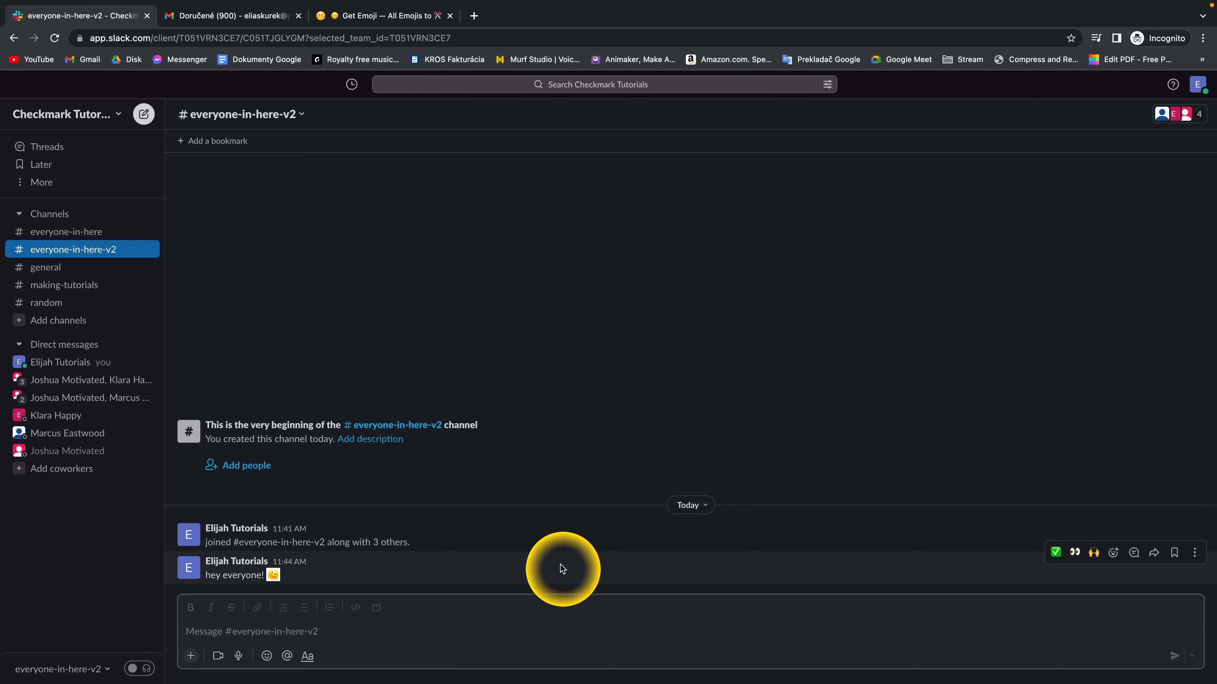
mouse_move(803, 580)
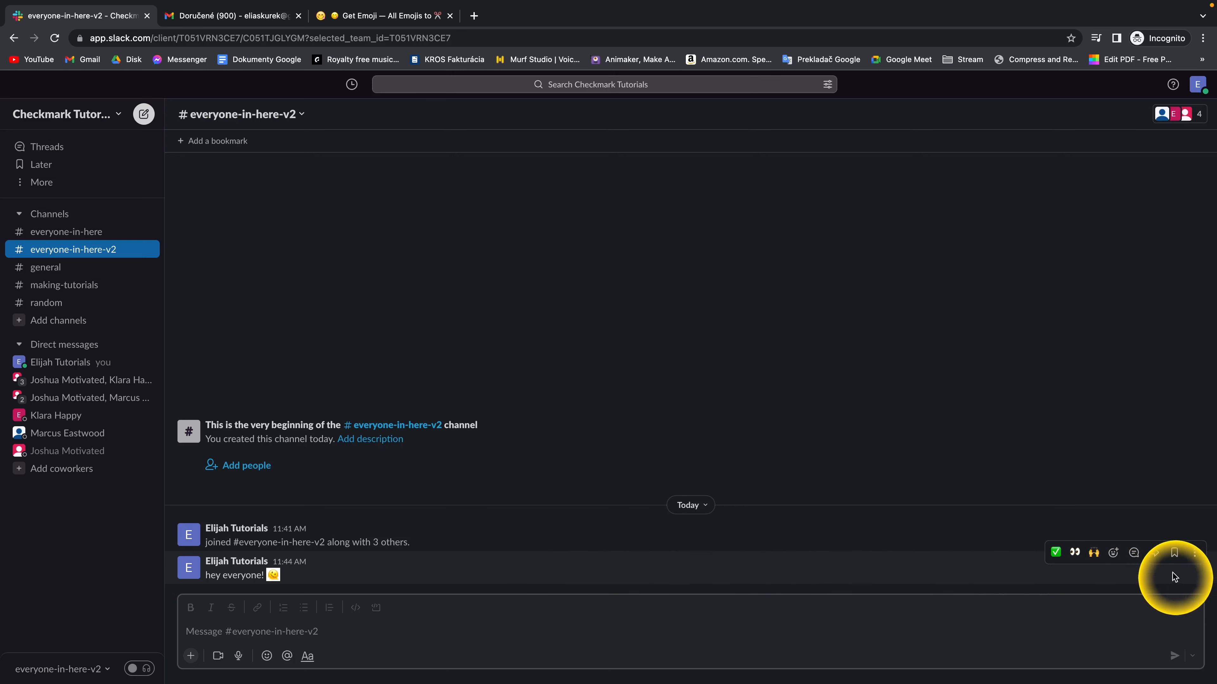
mouse_move(1175, 553)
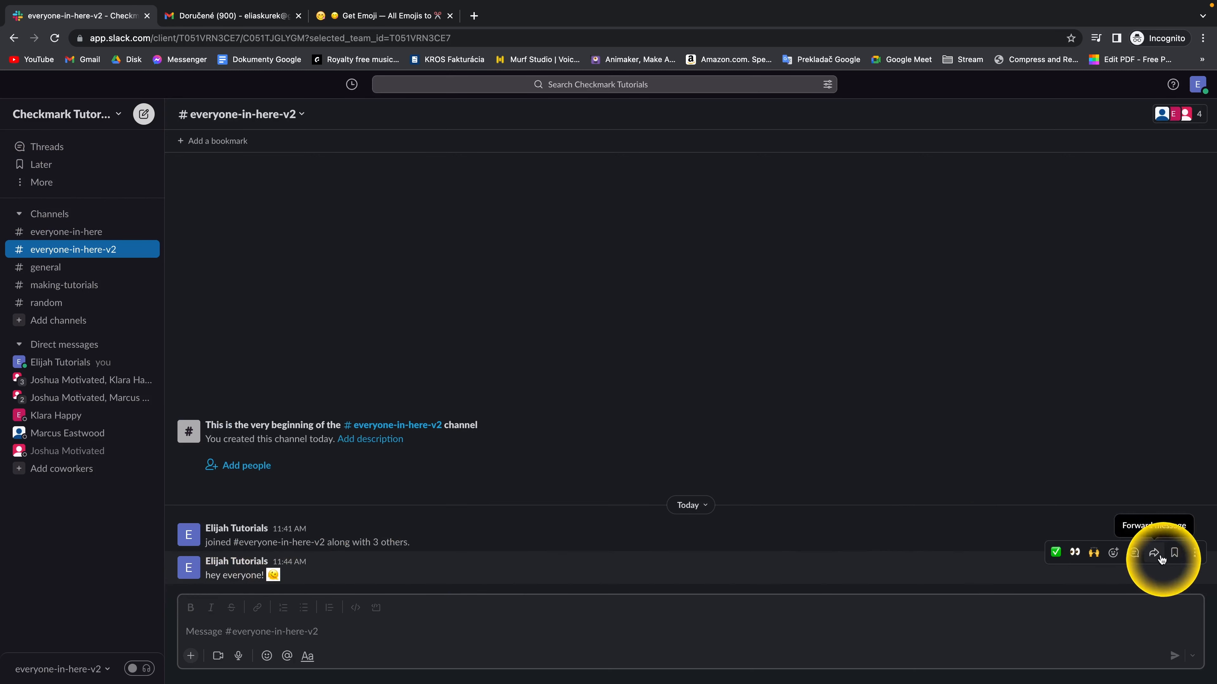
mouse_move(1174, 553)
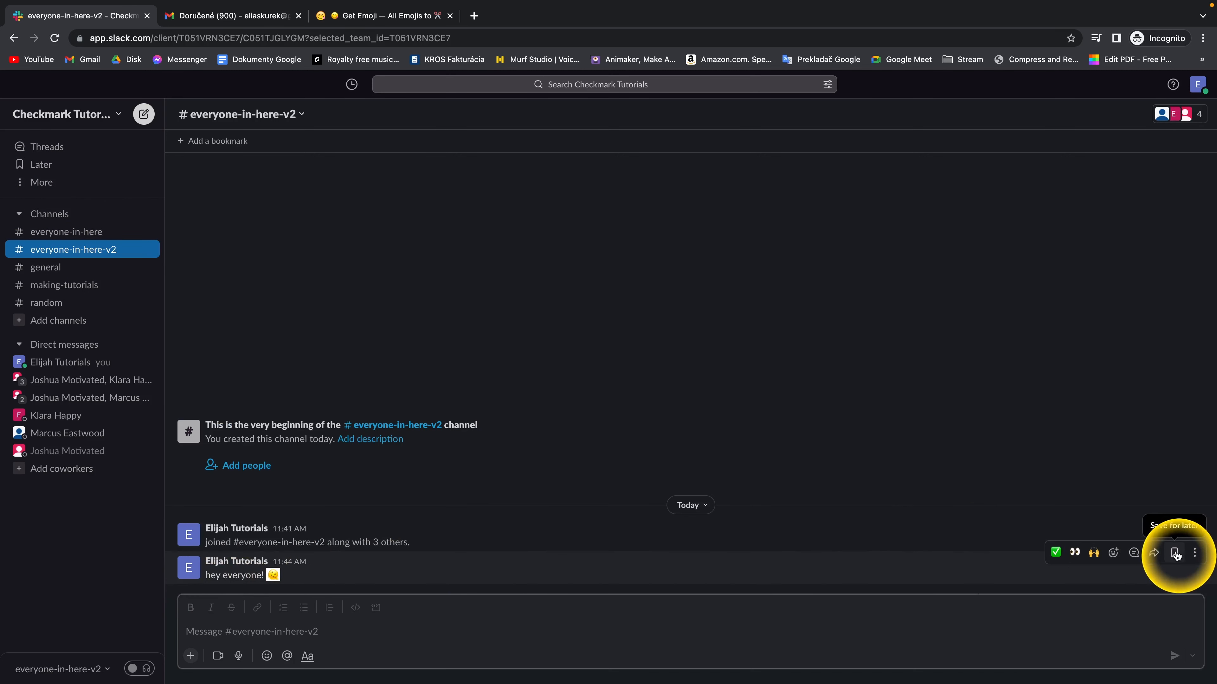
Bookmark the 'hey everyone!' message in everyone-in-here-v2 so Later counts 1
click(1174, 553)
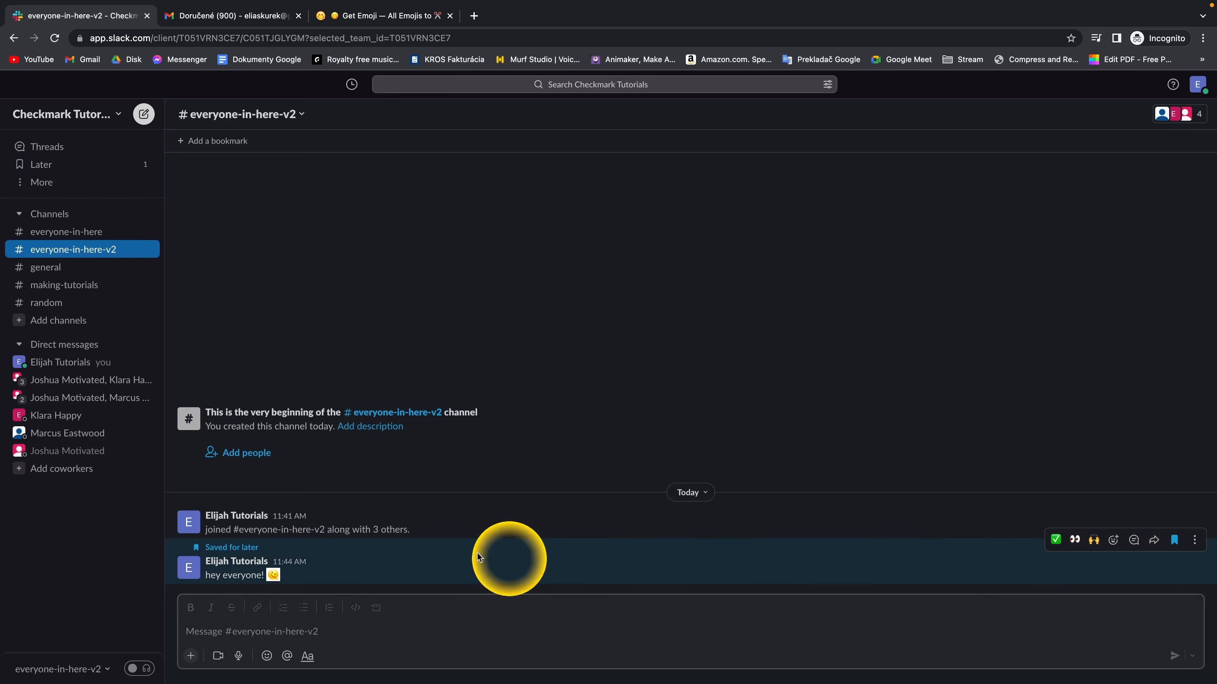
mouse_move(204, 555)
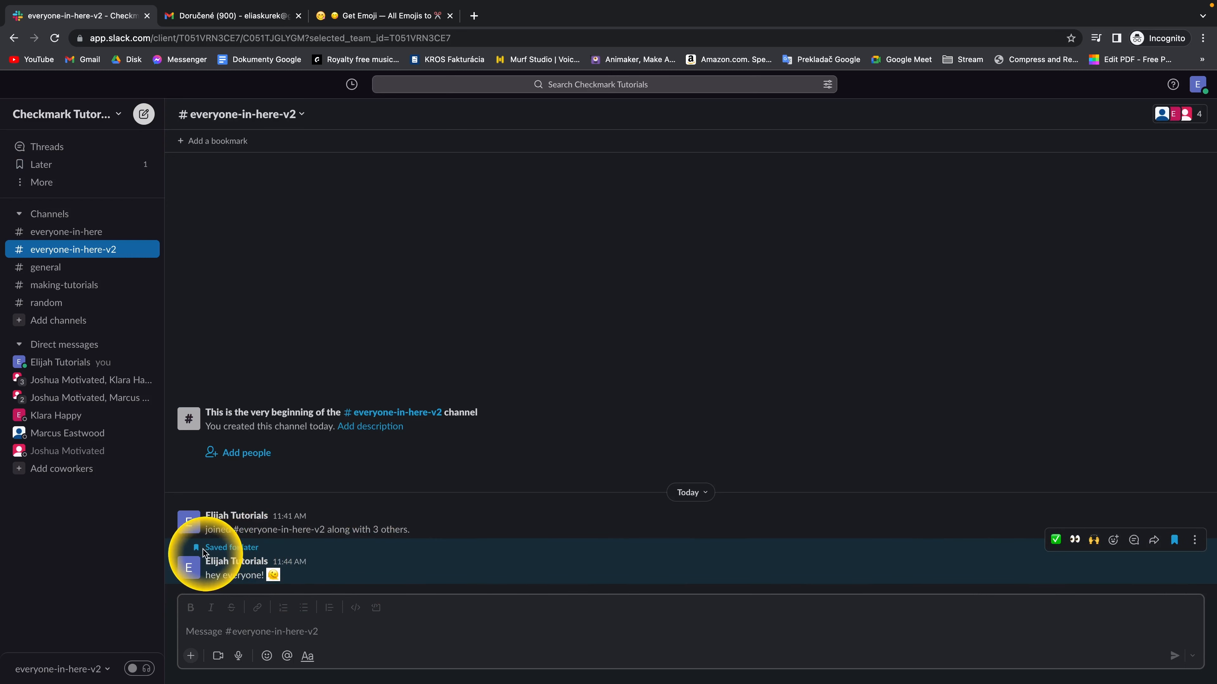
mouse_move(38, 163)
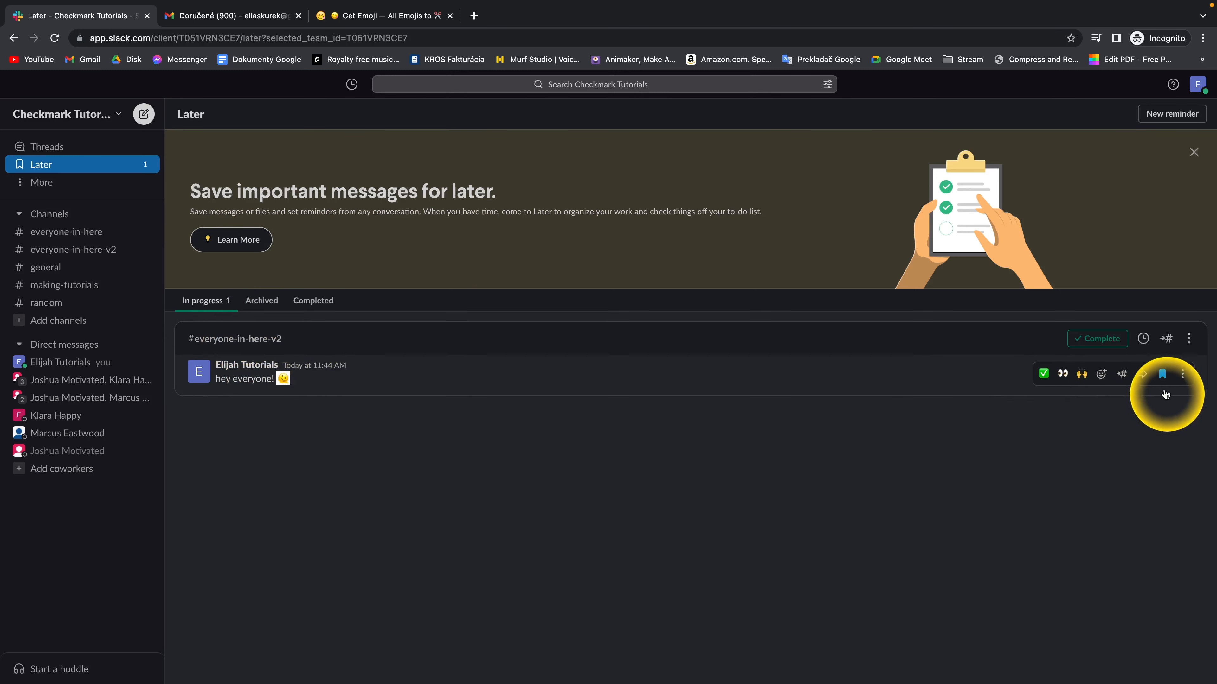
mouse_move(1162, 375)
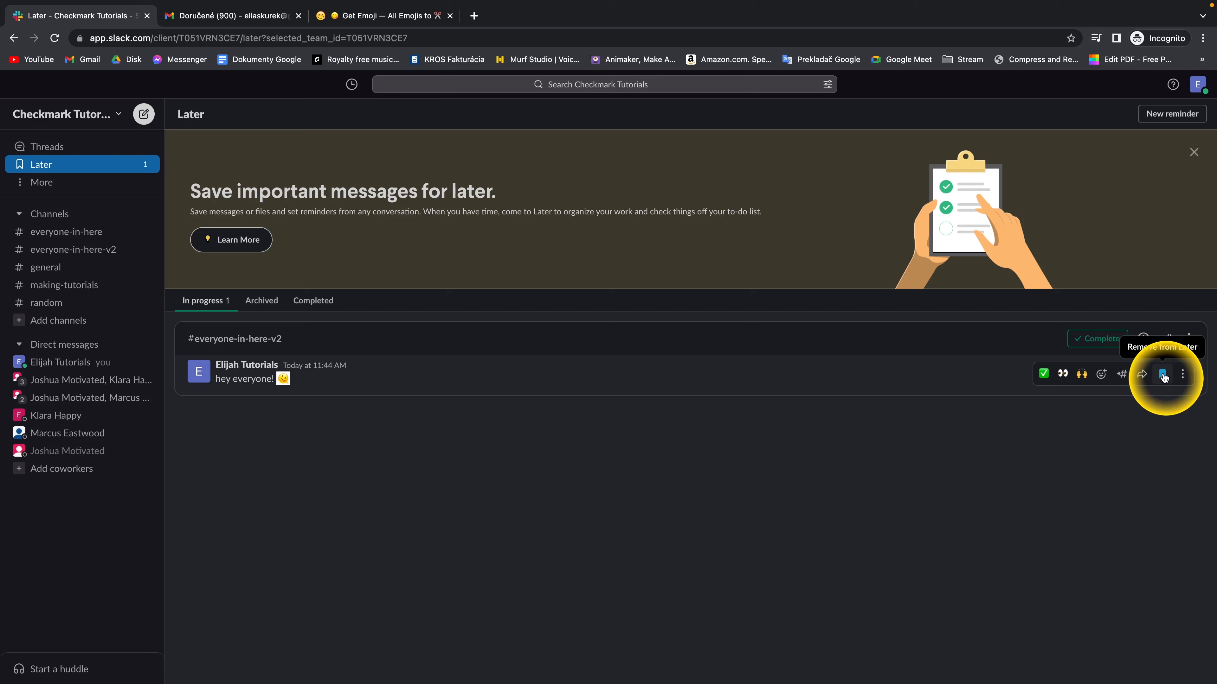
Remove the 'hey everyone!' message from Later and return to the everyone-in-here-v2 channel
click(1164, 374)
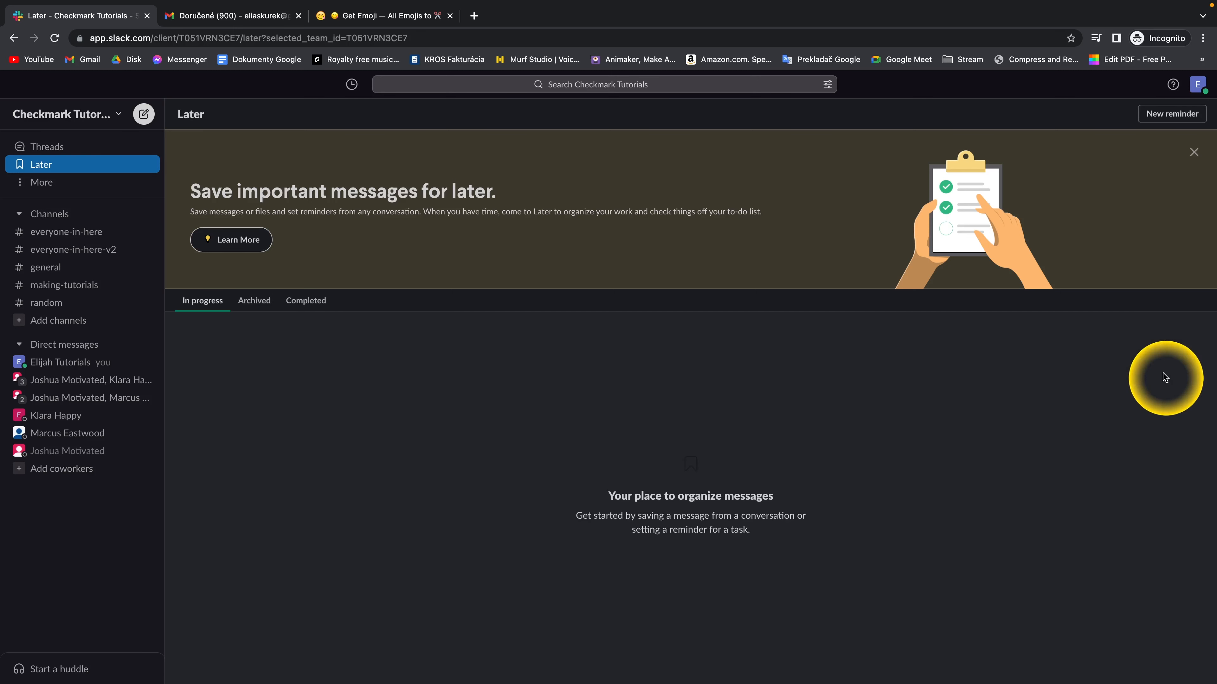
click(75, 249)
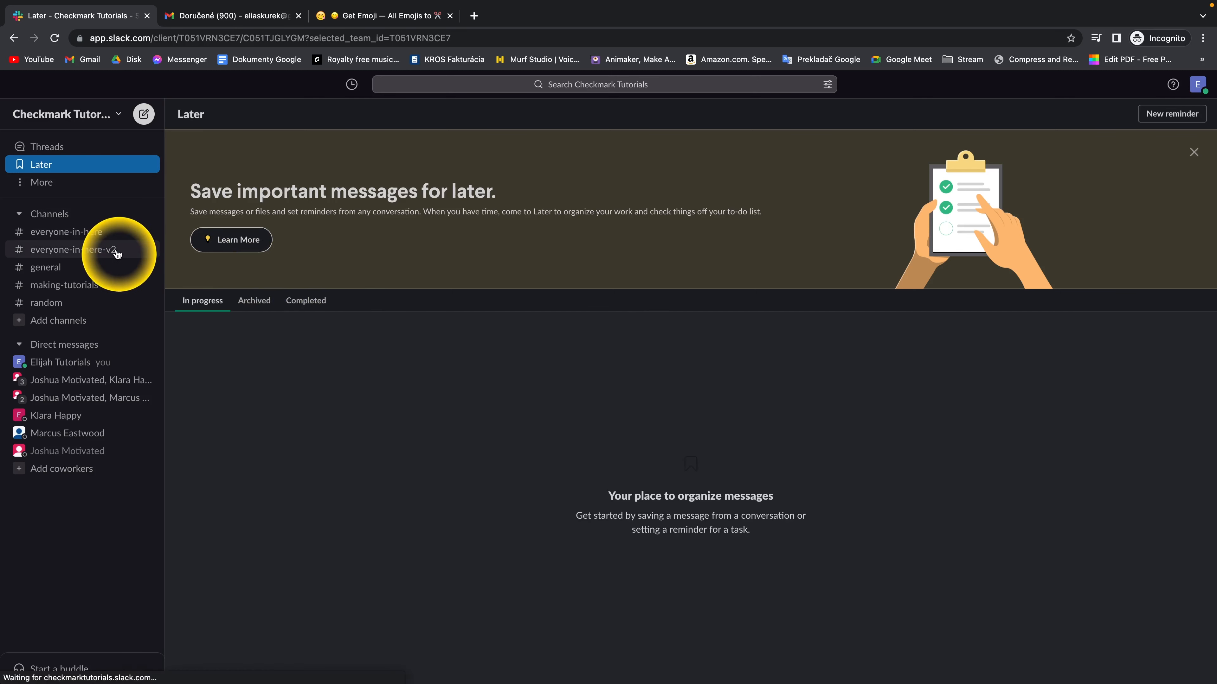
click(74, 249)
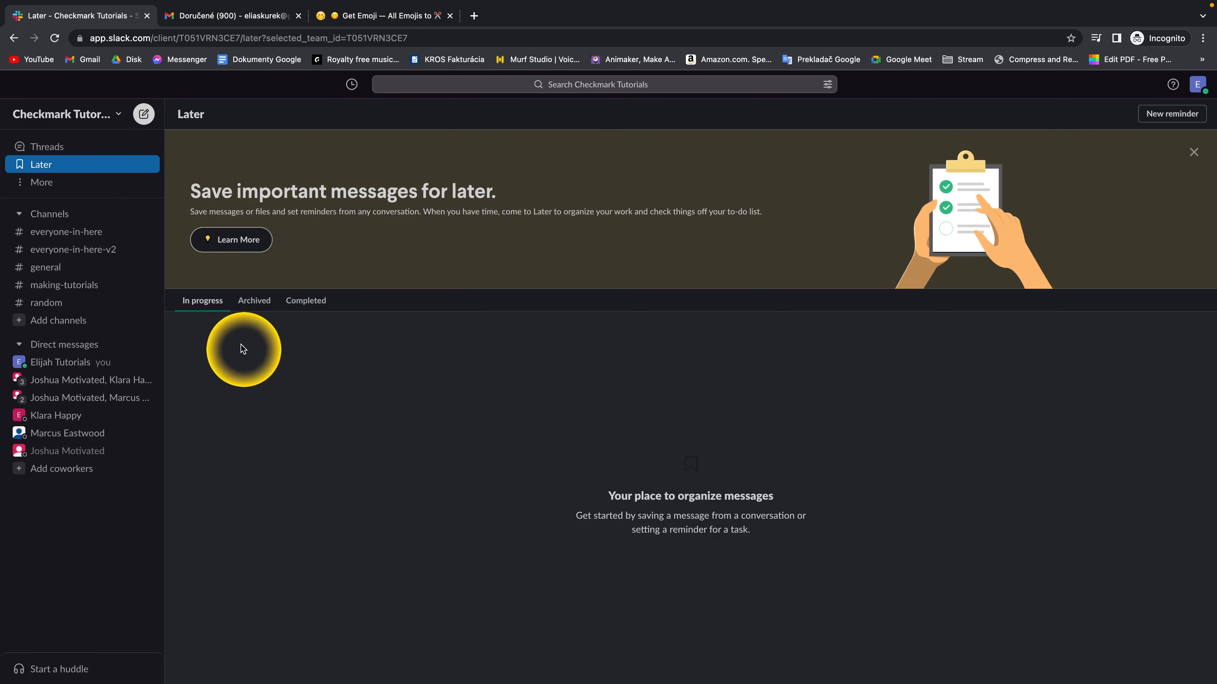
mouse_move(273, 380)
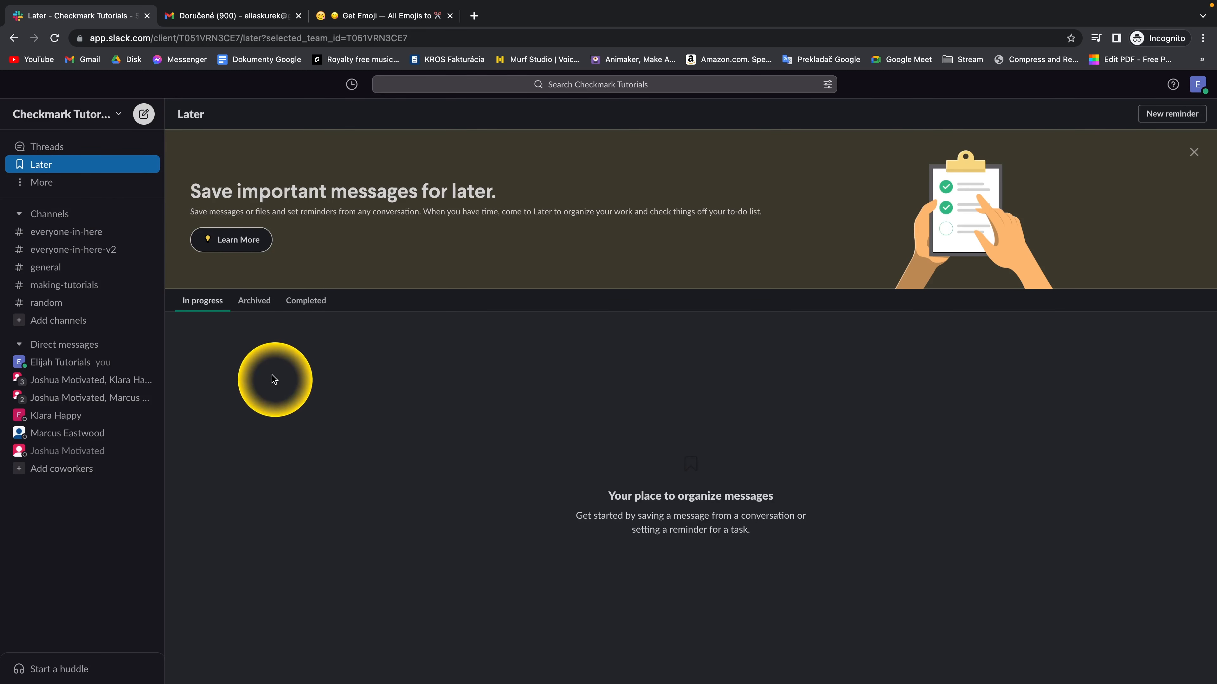